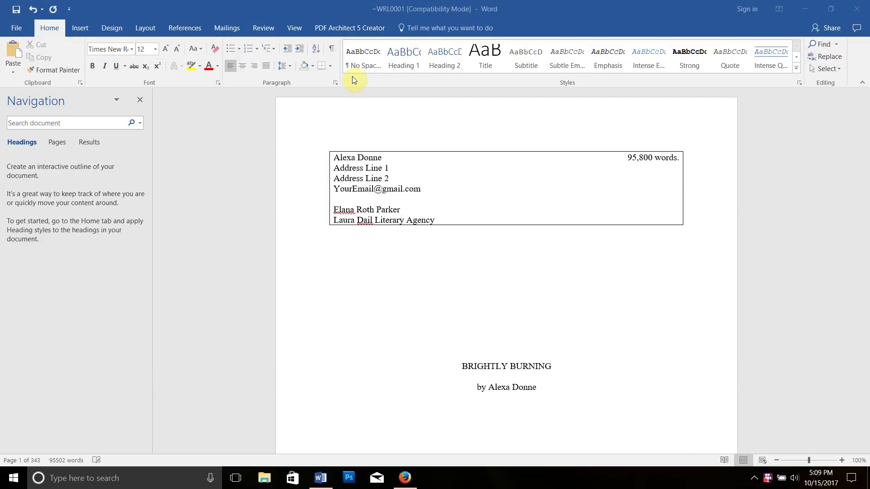
pyautogui.moveTo(519, 129)
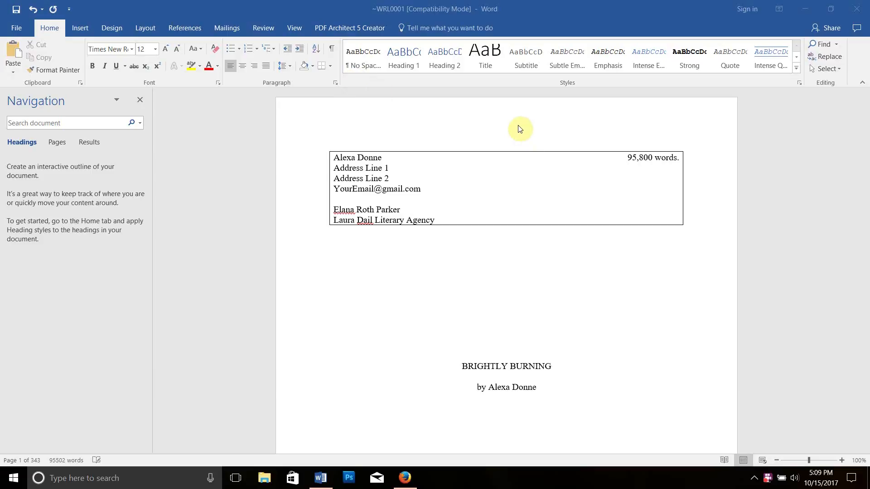
pyautogui.moveTo(504, 121)
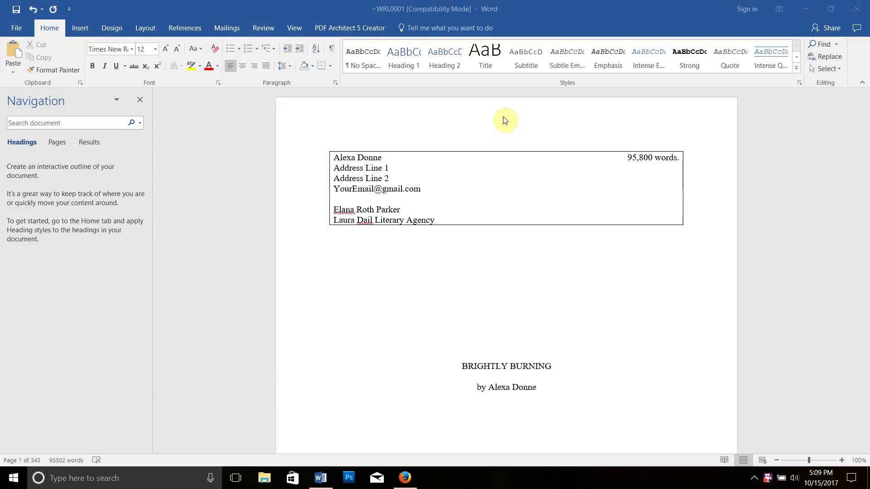
pyautogui.moveTo(376, 120)
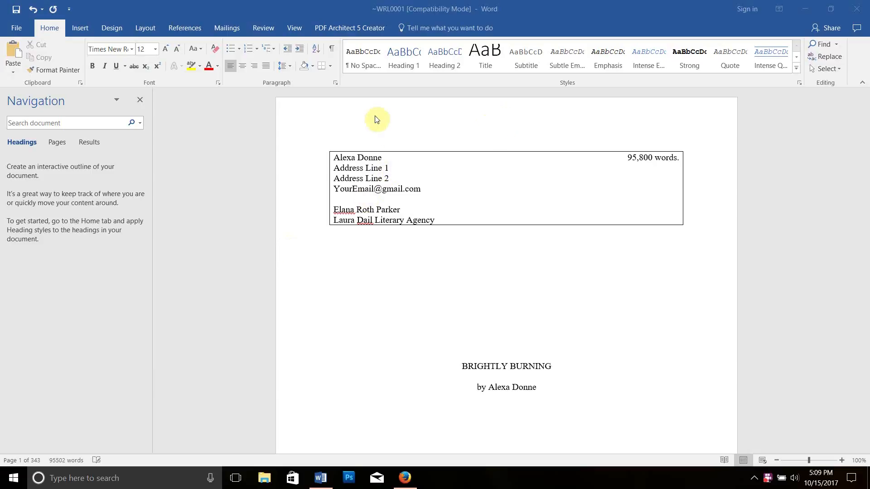
pyautogui.moveTo(639, 142)
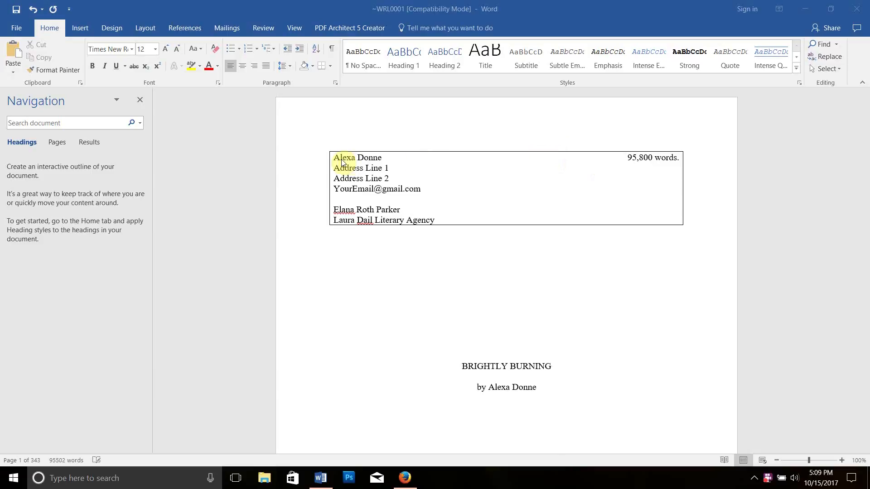
# Scroll down to the first chapter page of the Word manuscript.
pyautogui.click(330, 241)
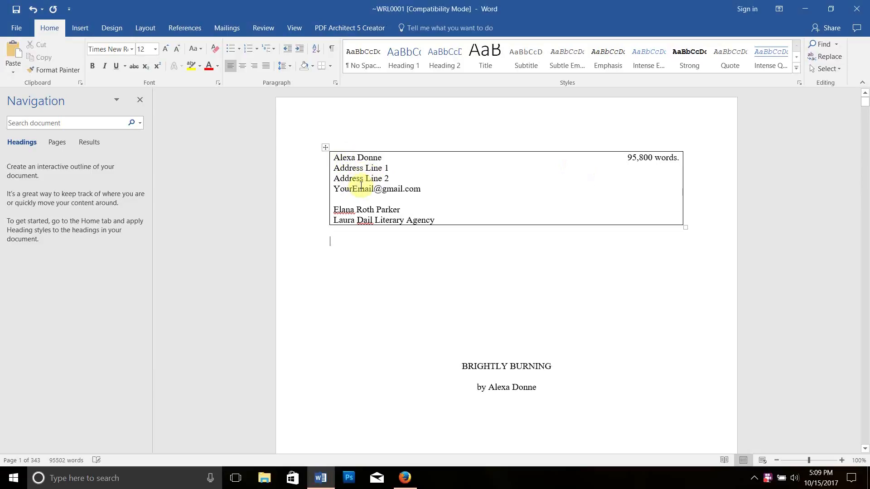
pyautogui.moveTo(382, 212)
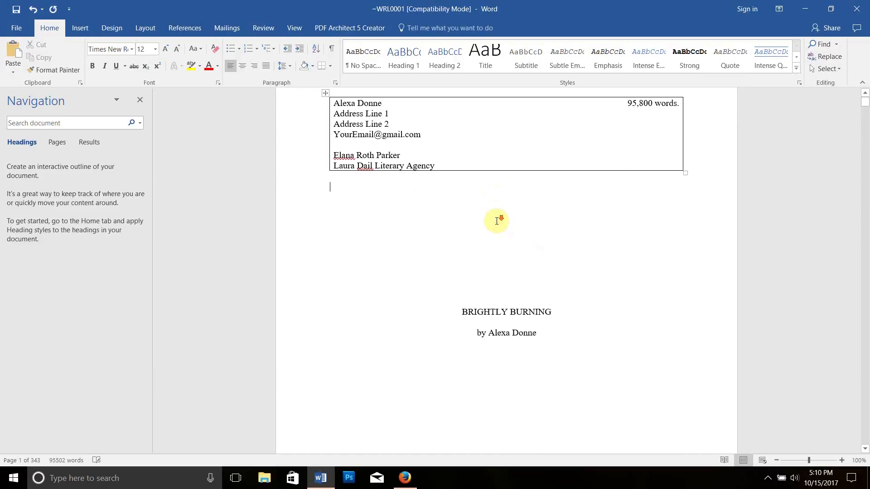
pyautogui.scroll(-3)
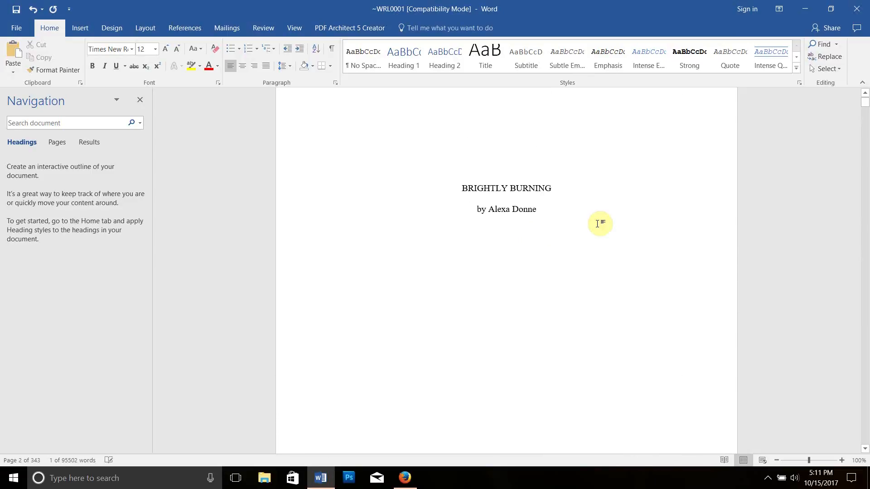
pyautogui.scroll(-3)
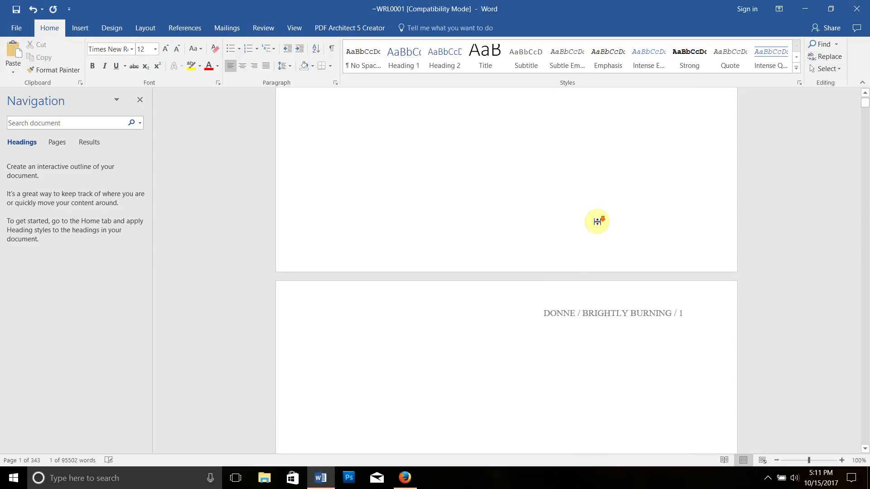
pyautogui.scroll(-3)
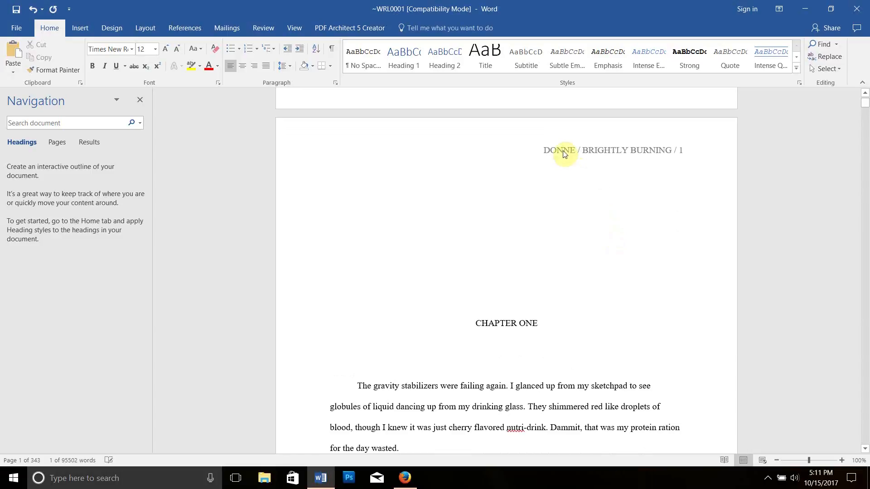
# Open the DONNE / BRIGHTLY BURNING / 1 running header and select its title and page number.
pyautogui.doubleClick(560, 149)
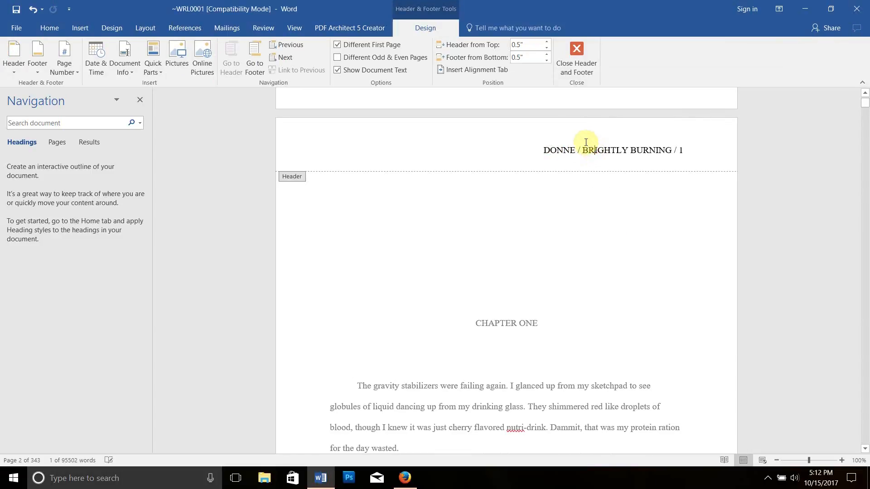
pyautogui.moveTo(586, 150); pyautogui.dragTo(677, 150)
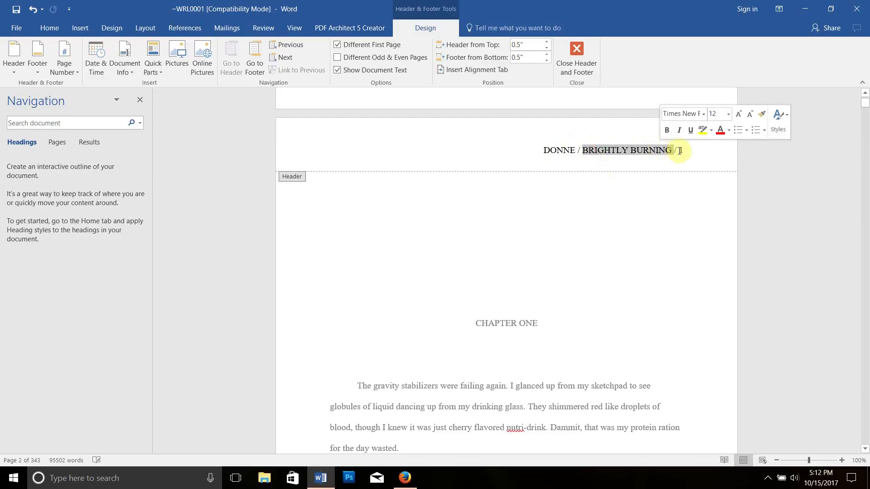
pyautogui.click(695, 179)
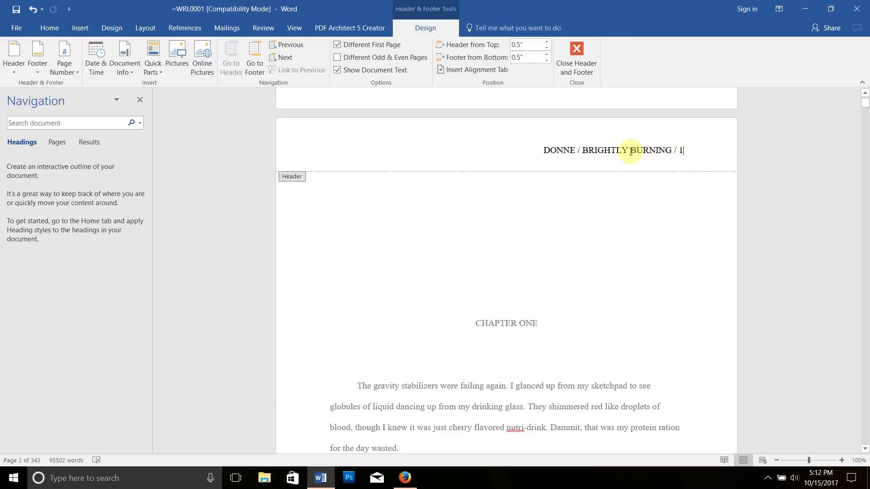
pyautogui.moveTo(687, 148)
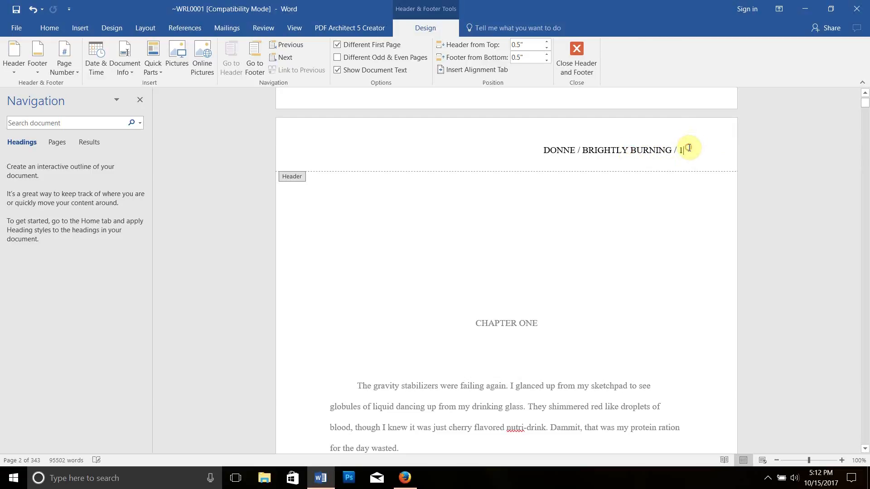
pyautogui.moveTo(577, 58)
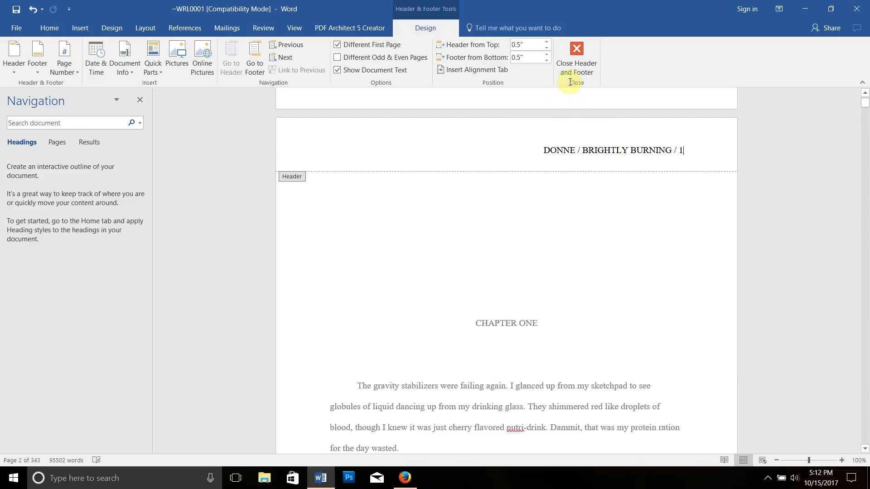
pyautogui.moveTo(610, 245)
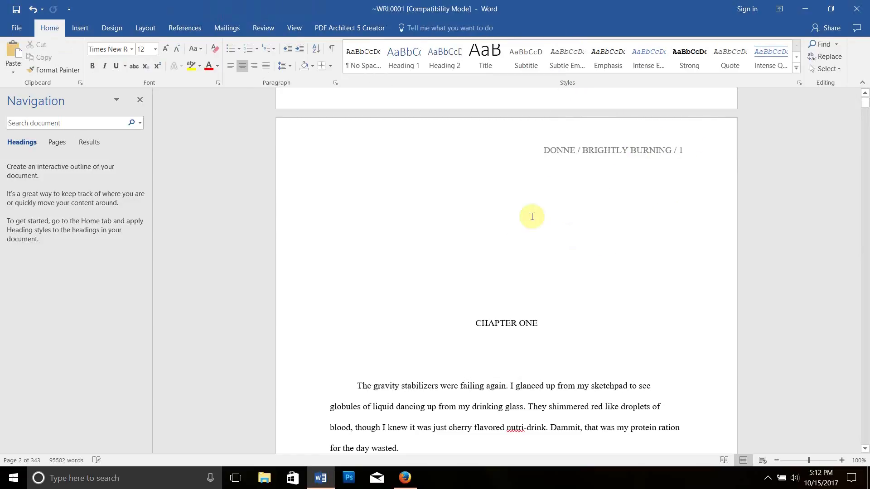
# Select the blank space above CHAPTER ONE and then the chapter's opening paragraph.
pyautogui.moveTo(532, 216); pyautogui.dragTo(527, 302)
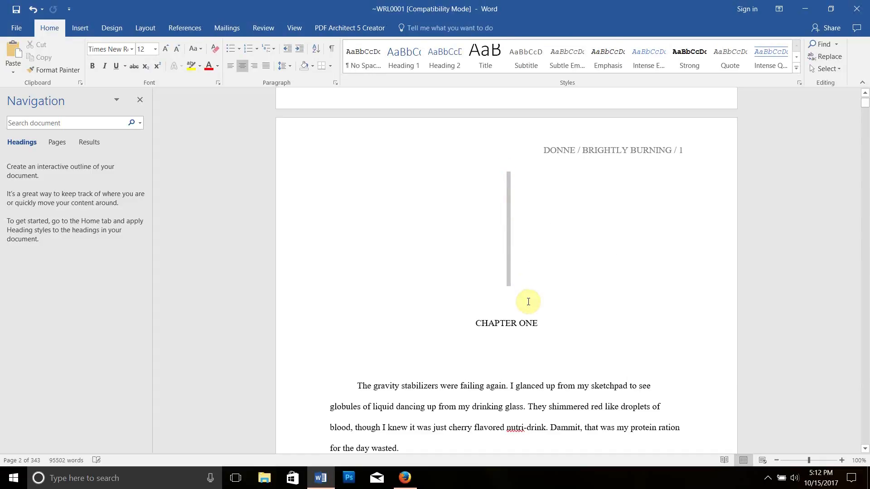
pyautogui.click(527, 301)
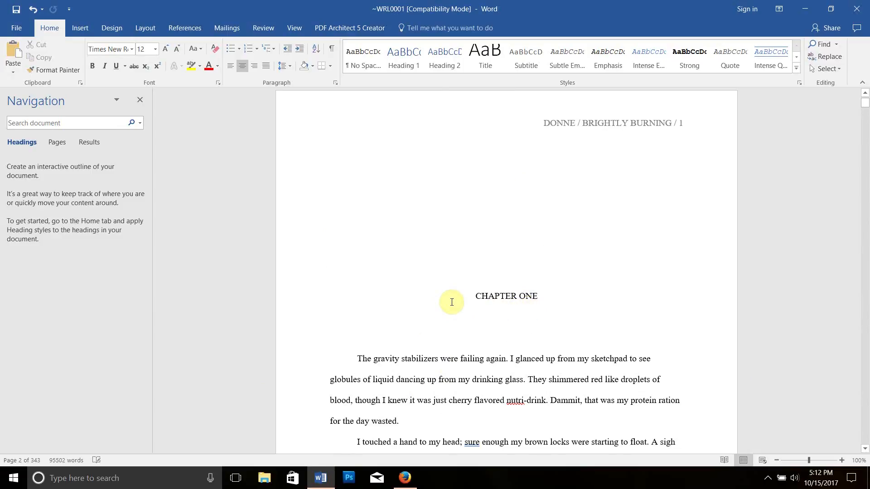
pyautogui.scroll(-3)
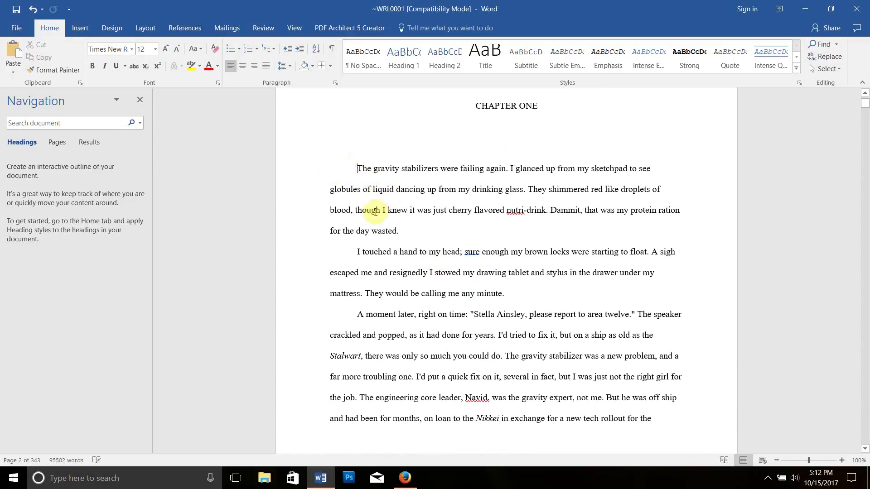
pyautogui.moveTo(358, 169); pyautogui.dragTo(439, 336)
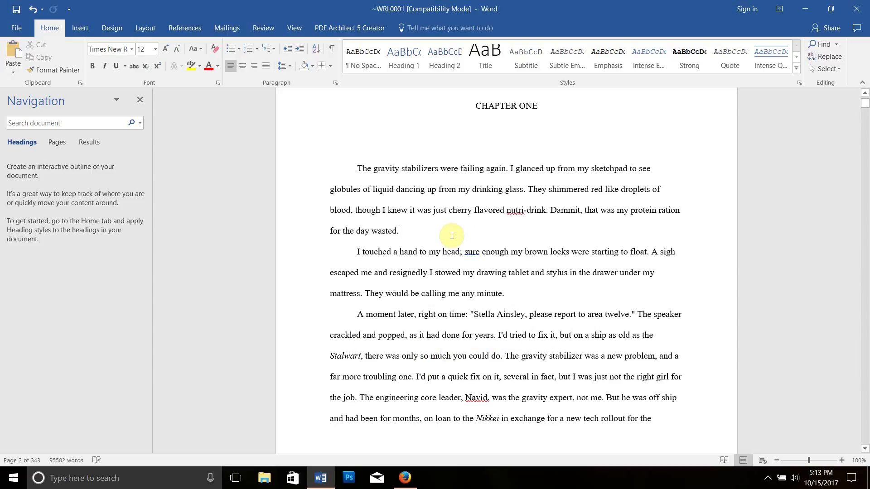
# Scroll on through the chapter and leave the insertion point below the contact block.
pyautogui.scroll(-3)
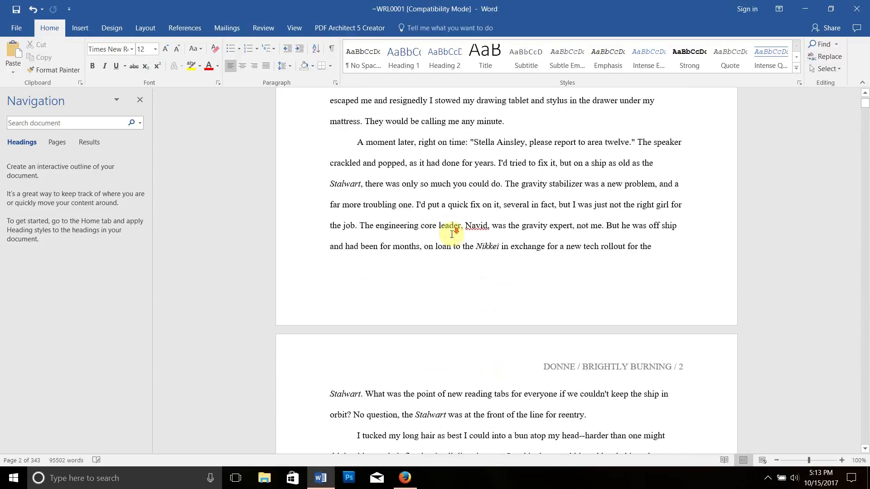
pyautogui.scroll(-3)
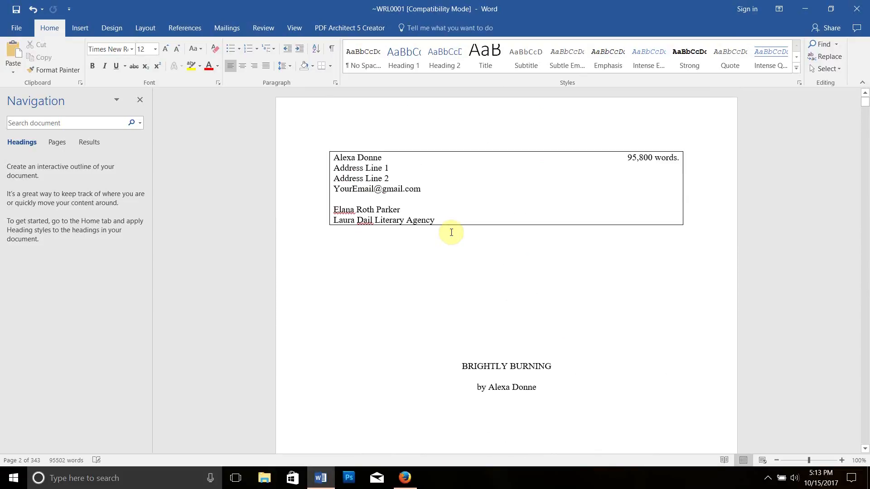
pyautogui.click(461, 478)
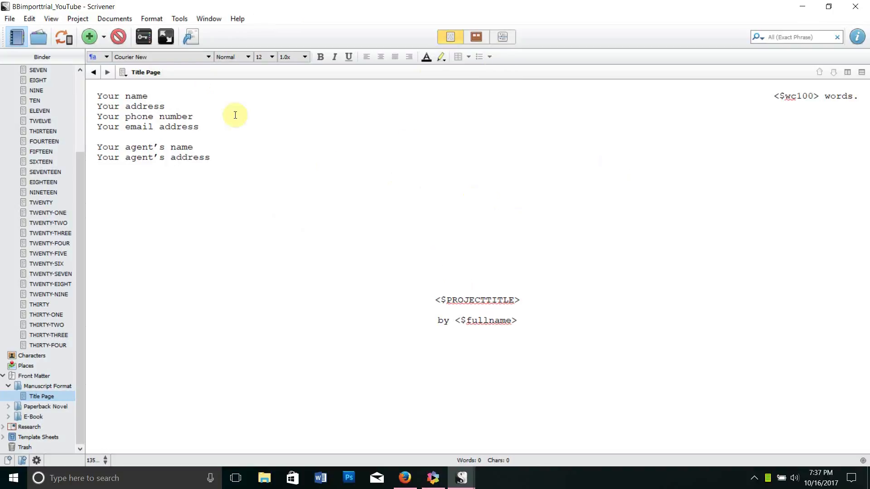
pyautogui.press('ctrl+a')
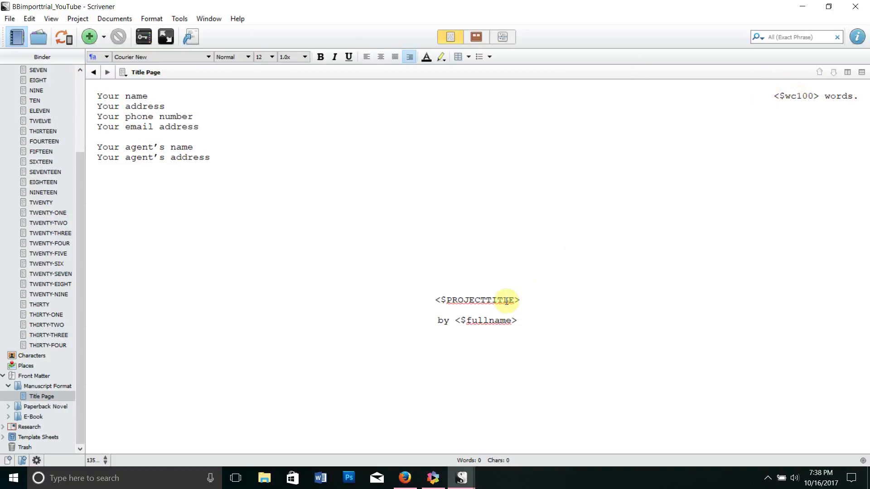
pyautogui.click(380, 56)
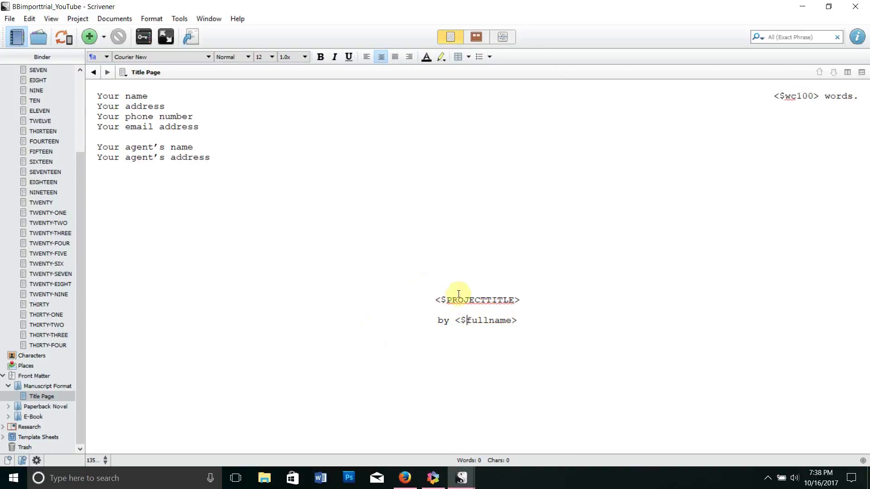
pyautogui.doubleClick(488, 319)
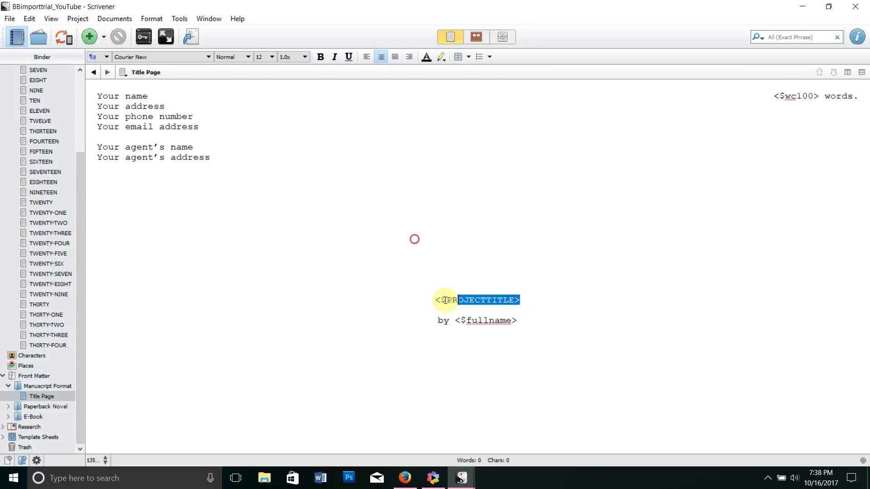
pyautogui.click(455, 300)
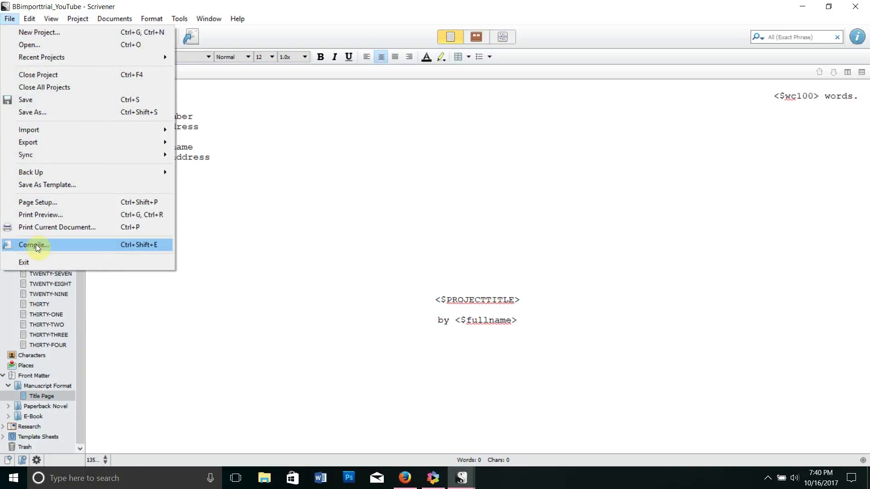
# Bring up the Compile window and set Format As to Custom.
pyautogui.click(34, 245)
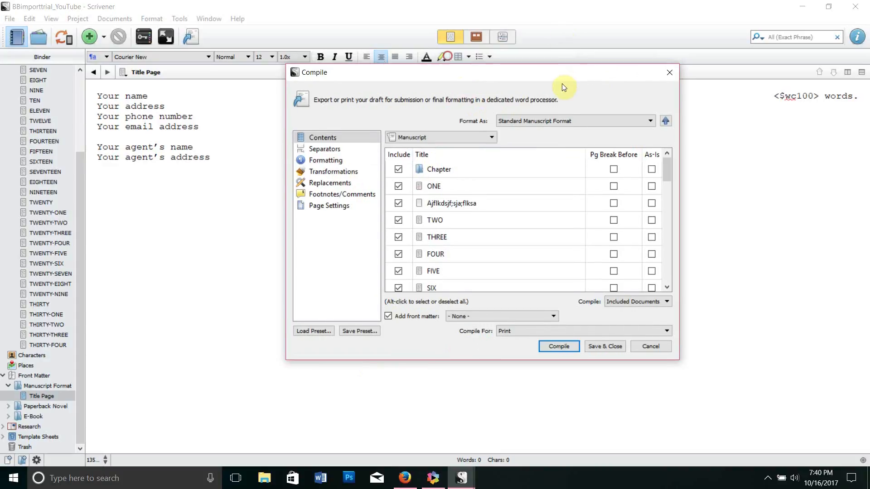
pyautogui.moveTo(563, 86); pyautogui.dragTo(549, 96)
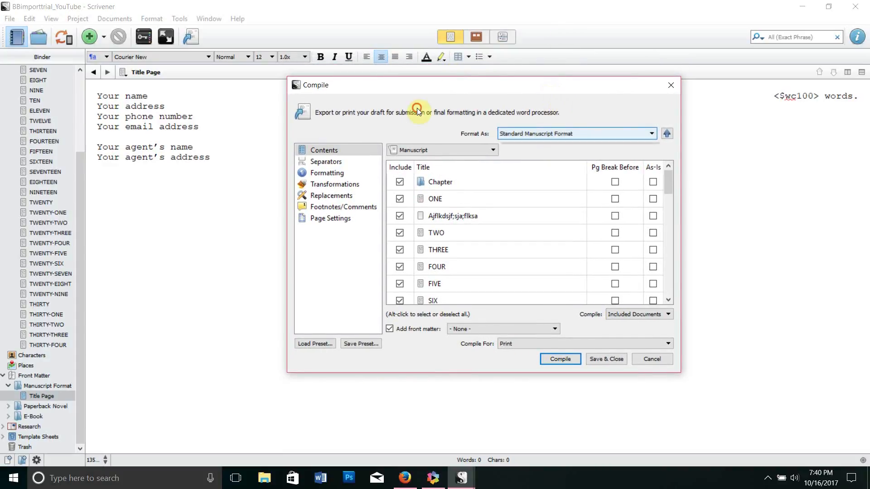
pyautogui.click(575, 133)
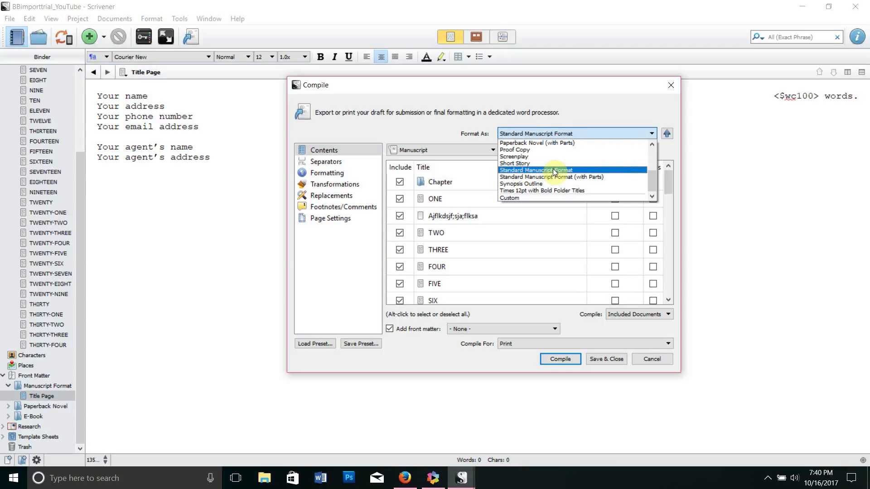
pyautogui.moveTo(515, 198)
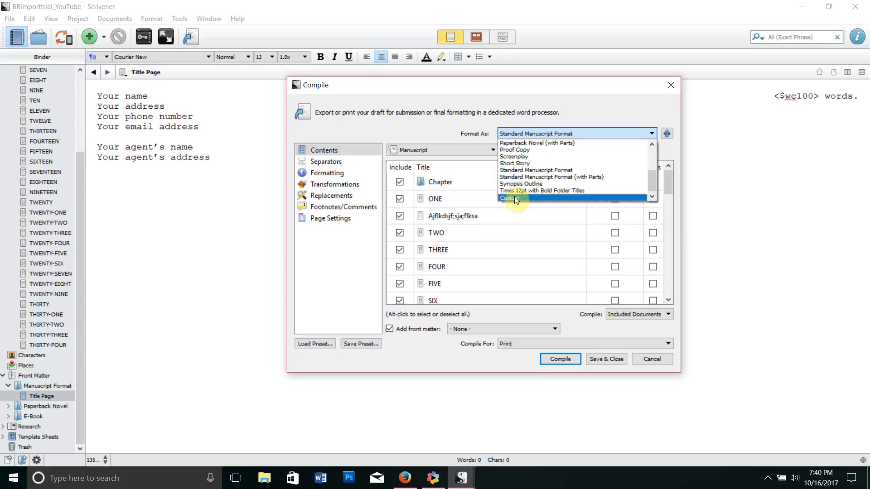
pyautogui.click(509, 198)
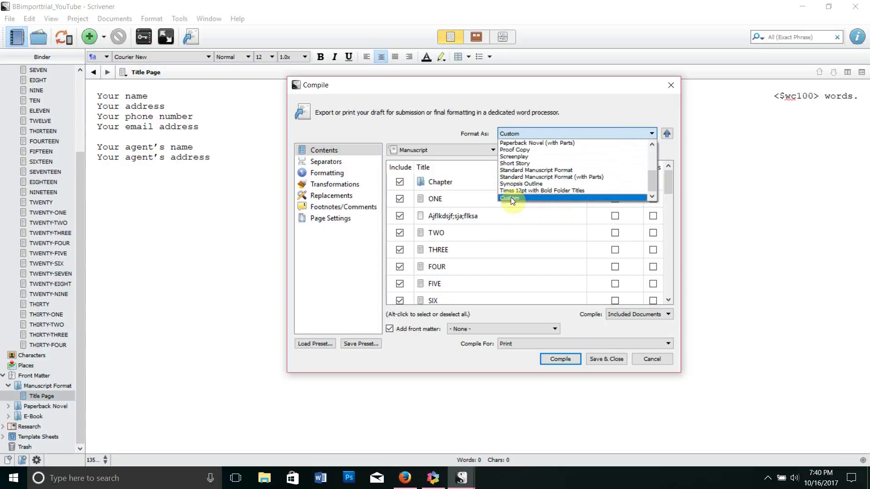
pyautogui.moveTo(536, 170)
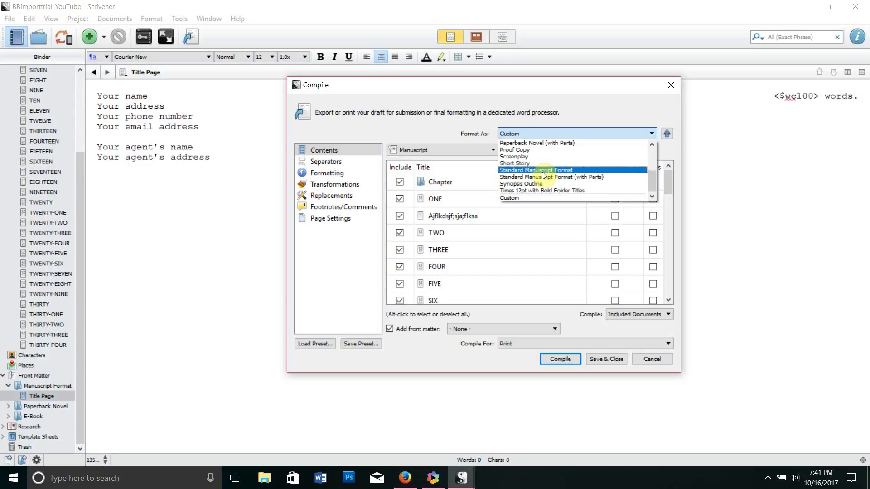
pyautogui.moveTo(517, 199)
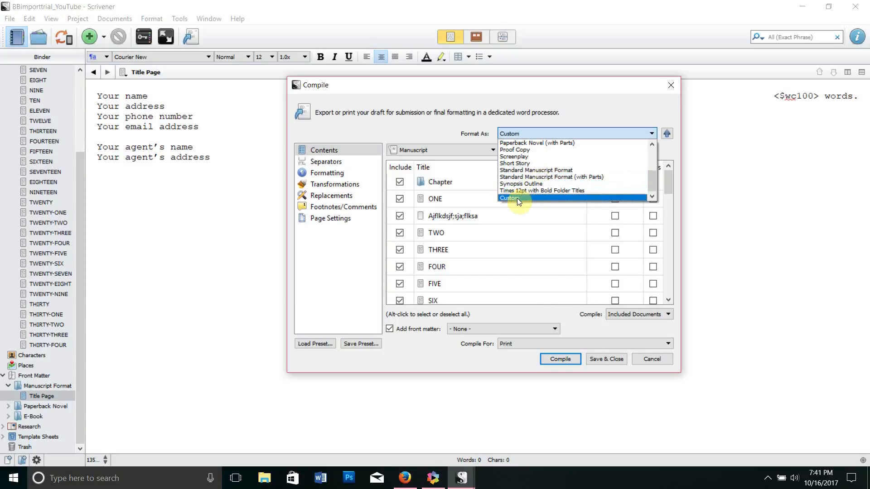
pyautogui.click(510, 199)
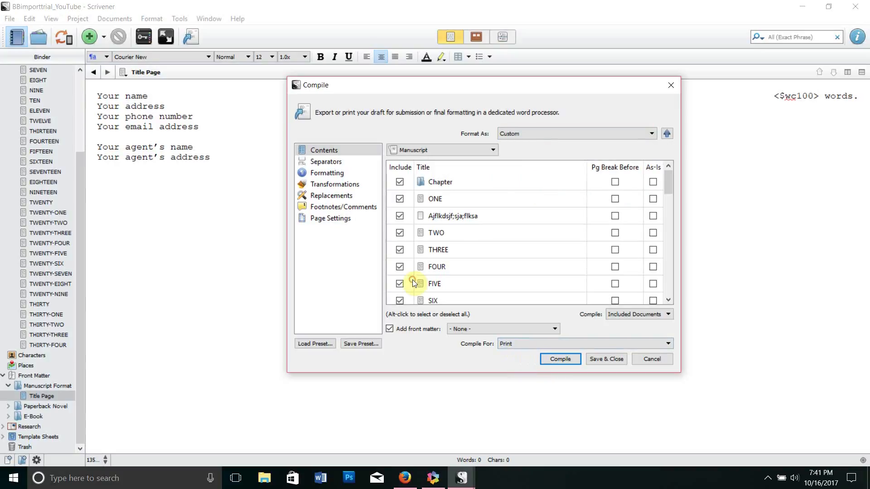
# Set Compile For to Word Document (.docx) and show the Page Settings pane.
pyautogui.click(583, 343)
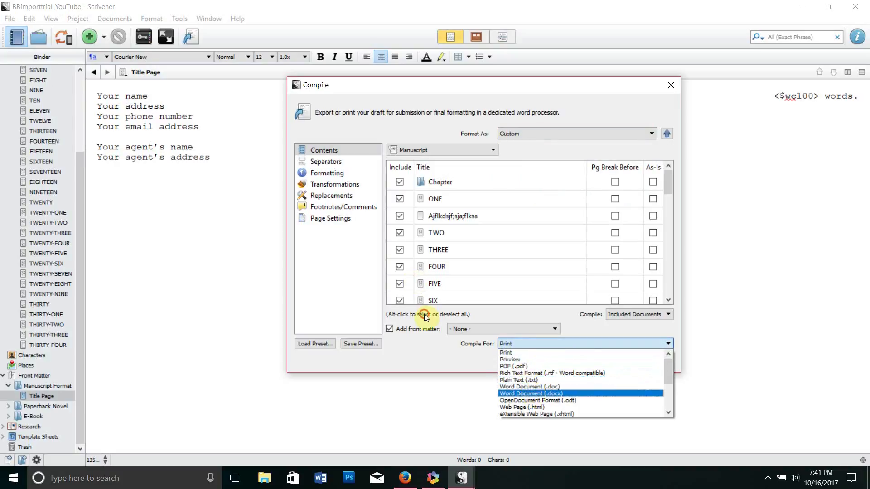
pyautogui.click(530, 393)
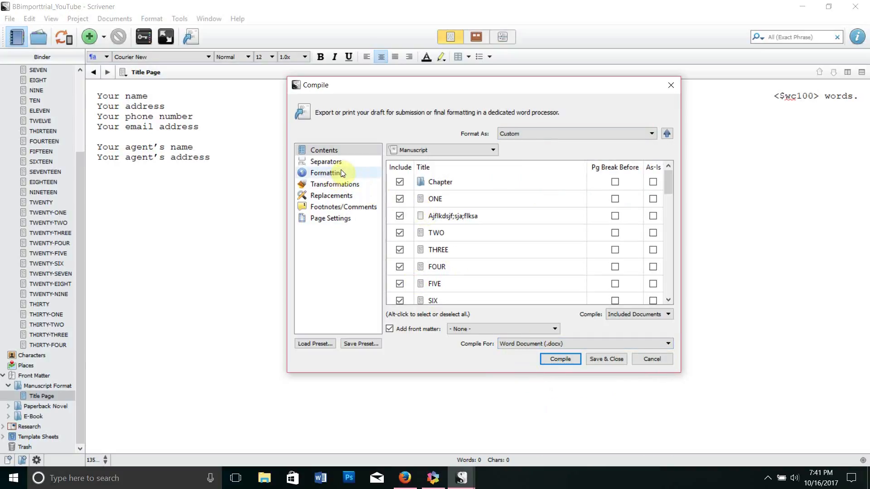
pyautogui.click(323, 150)
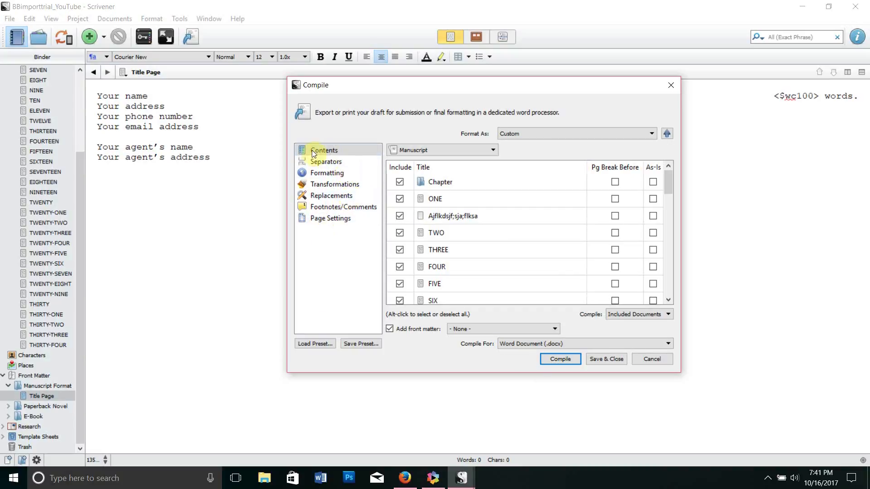
pyautogui.click(330, 218)
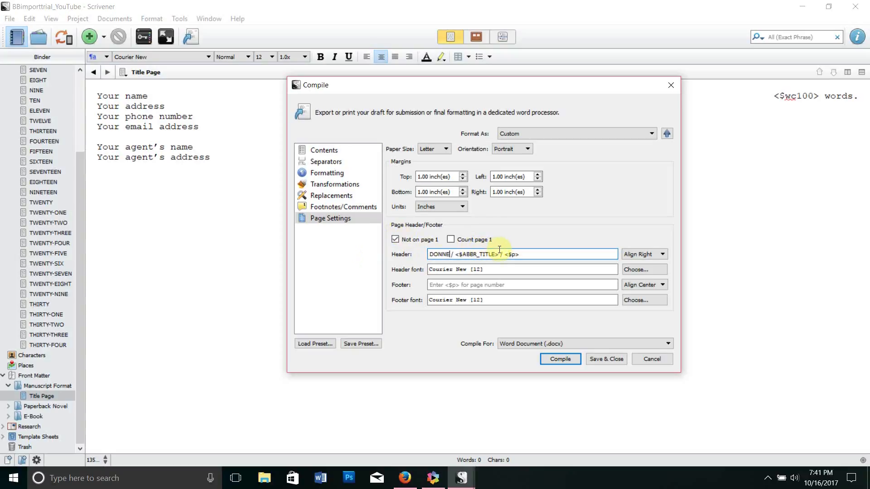
# Replace <$ABBR_TITLE> with BRIGHTLY BURNING in the header and set its font to Times New Roman 12.
pyautogui.doubleClick(473, 254)
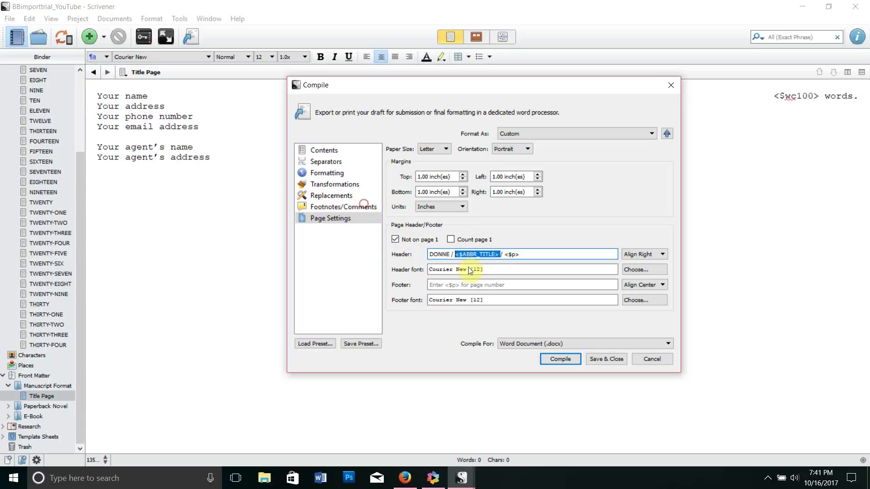
pyautogui.write('BRIGHTLY BURNING')
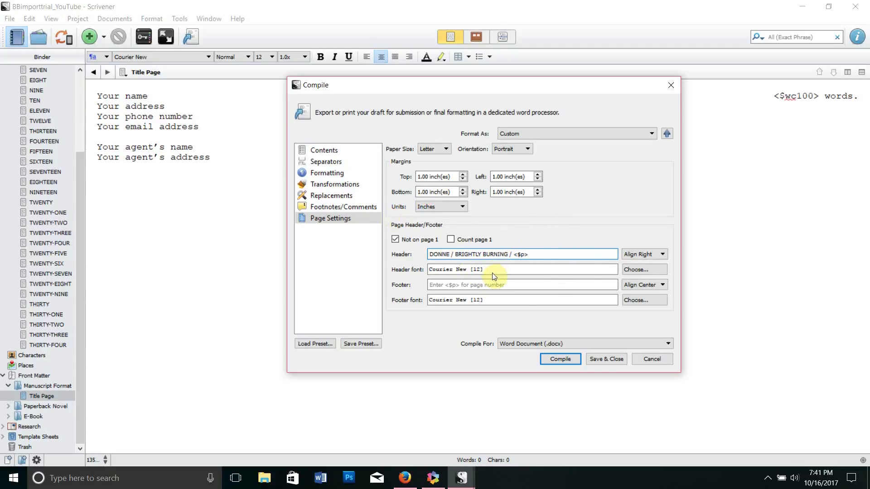
pyautogui.click(642, 269)
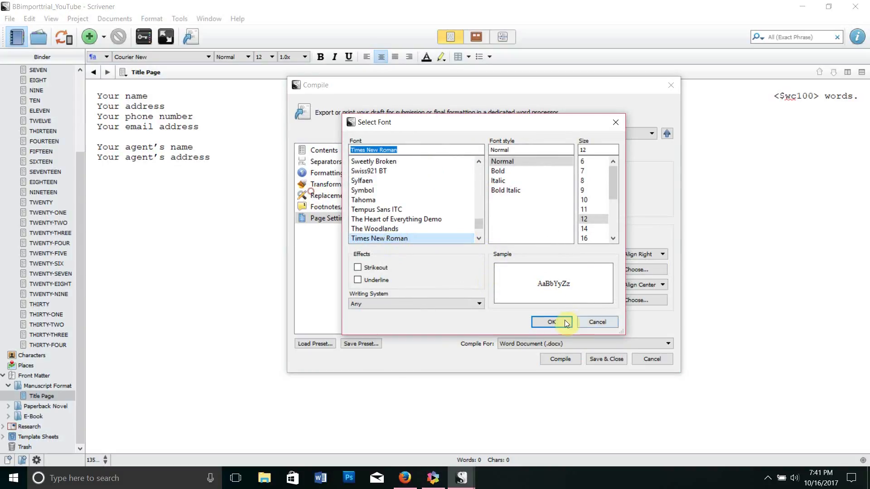
pyautogui.click(550, 323)
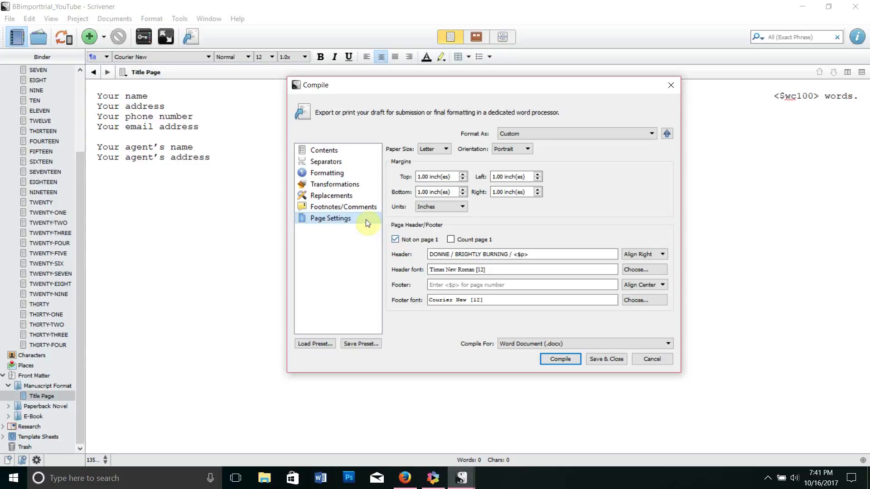
# In Transformations, leave only straighten smart quotes and end-of-text marking checked, unchecking em-dash and ellipsis conversion.
pyautogui.click(335, 184)
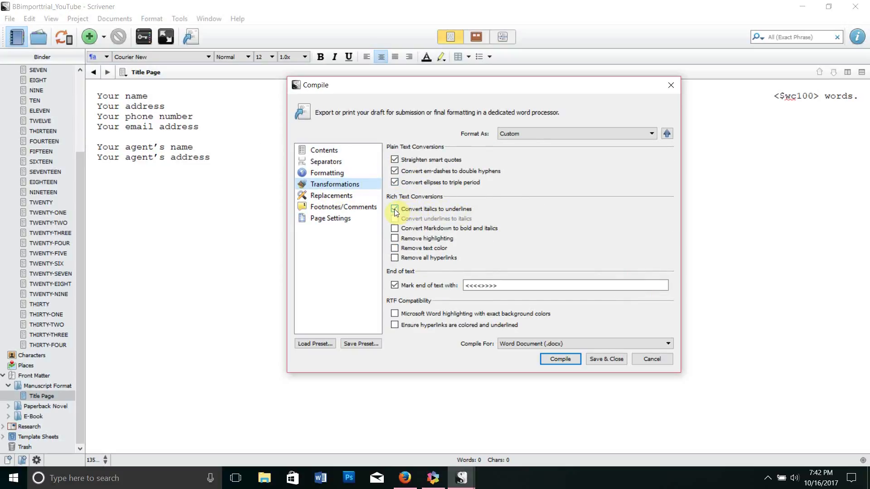
pyautogui.click(395, 209)
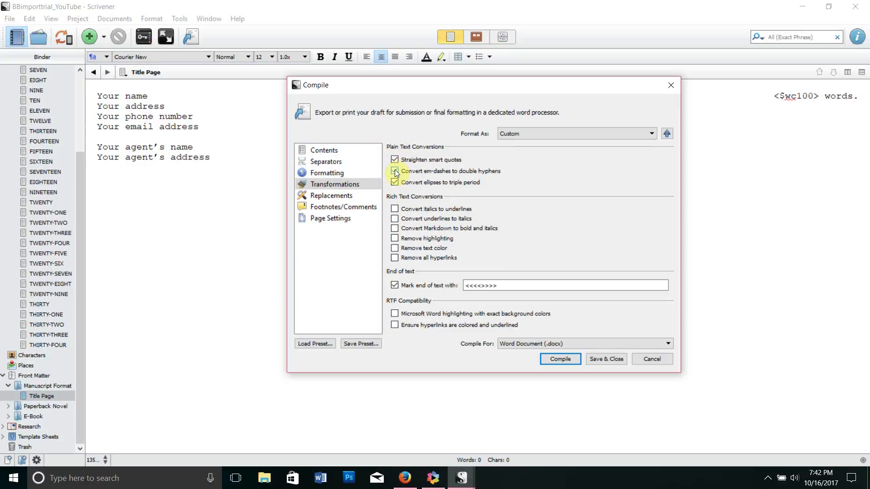
pyautogui.click(394, 172)
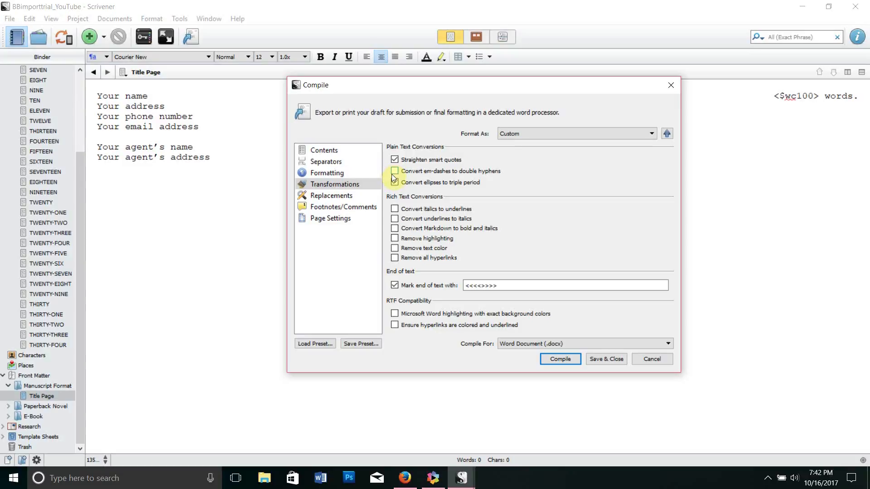
pyautogui.click(394, 183)
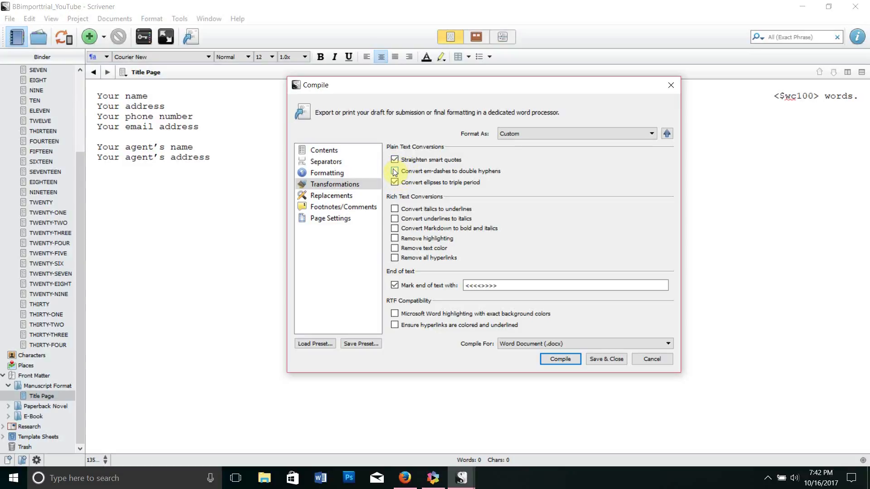
pyautogui.click(395, 171)
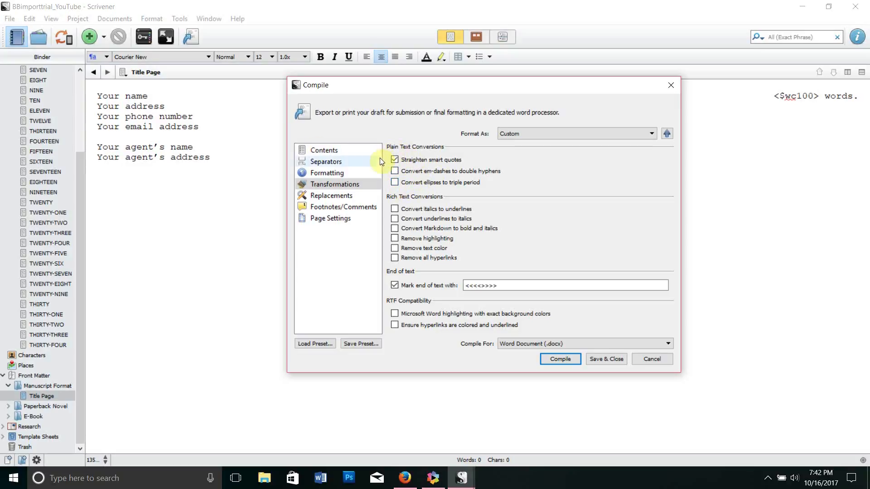
pyautogui.click(327, 173)
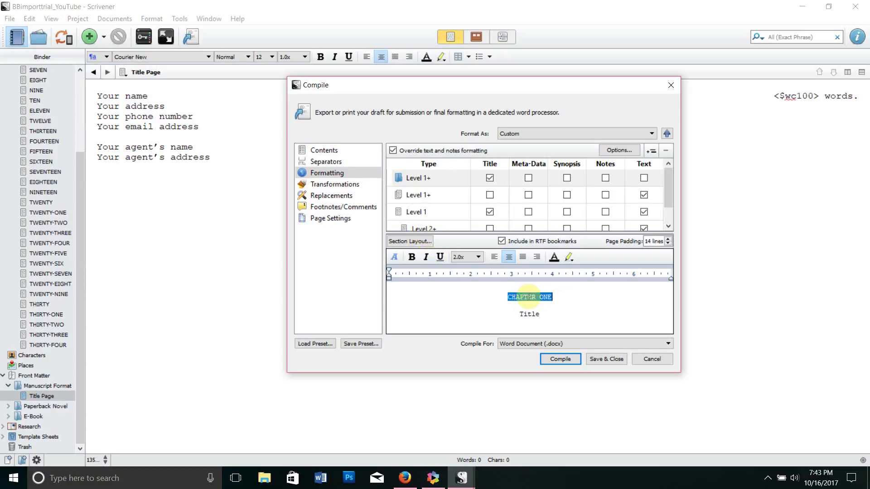
# Review the Level 1+ and Level 1 formatting rows and select the chapter heading sample text.
pyautogui.click(394, 257)
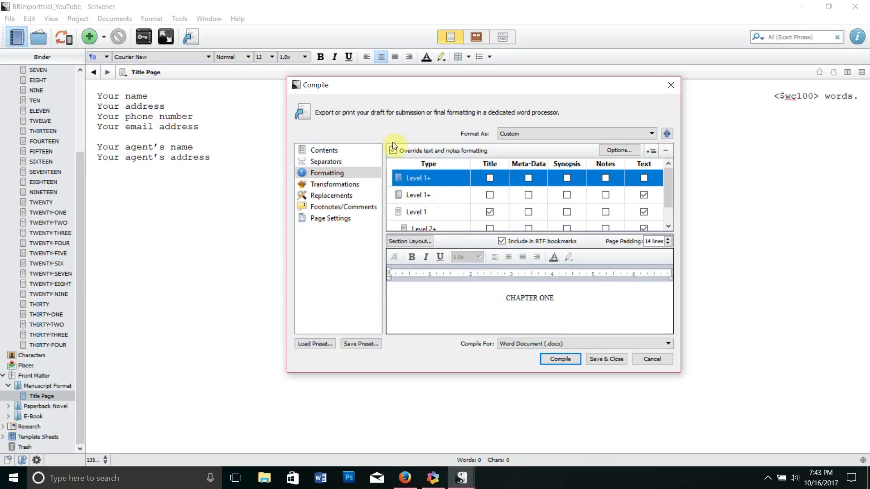
pyautogui.click(393, 150)
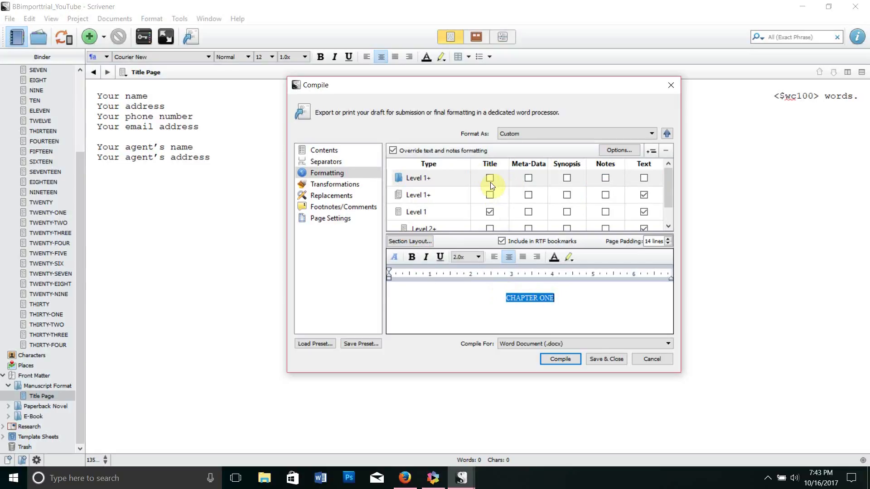
pyautogui.click(418, 195)
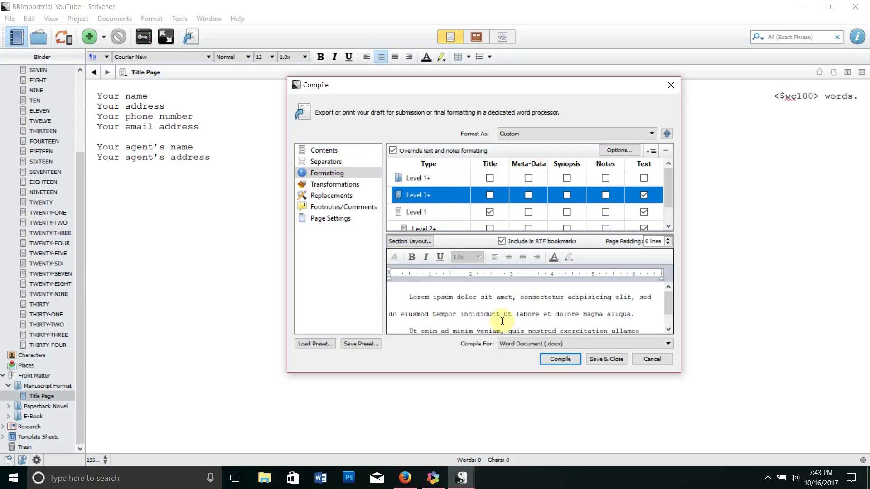
pyautogui.click(394, 256)
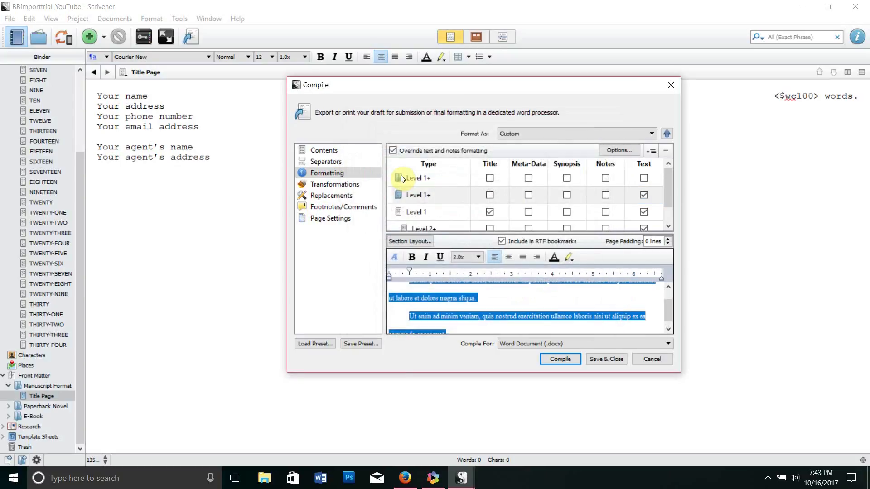
pyautogui.click(417, 212)
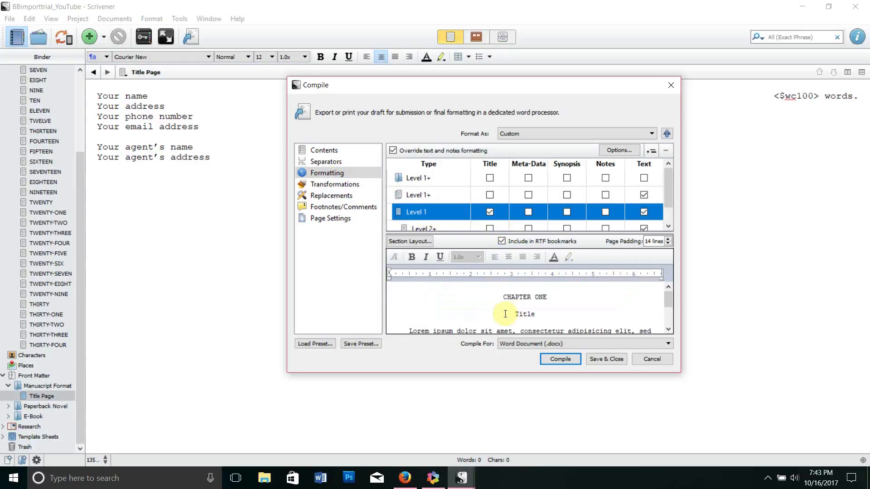
pyautogui.doubleClick(523, 298)
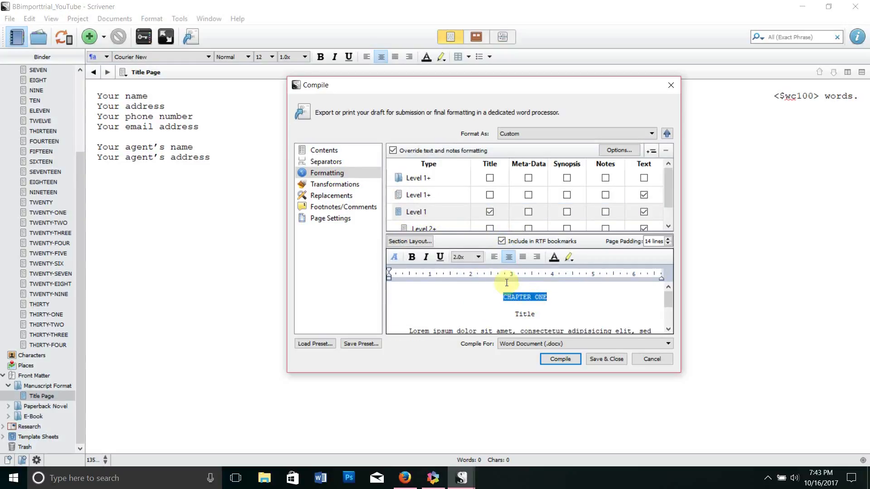
# Uncheck Title for the Level 1 folder row so chapter headings show only CHAPTER ONE.
pyautogui.click(394, 257)
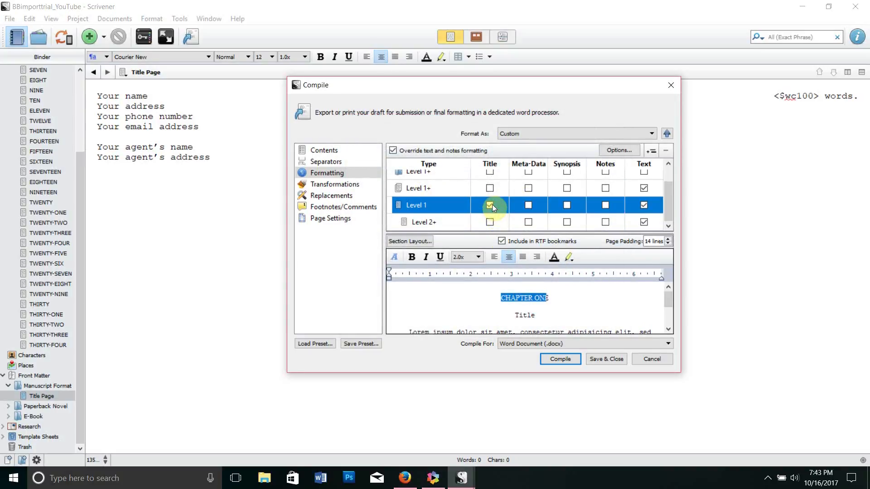
pyautogui.click(491, 206)
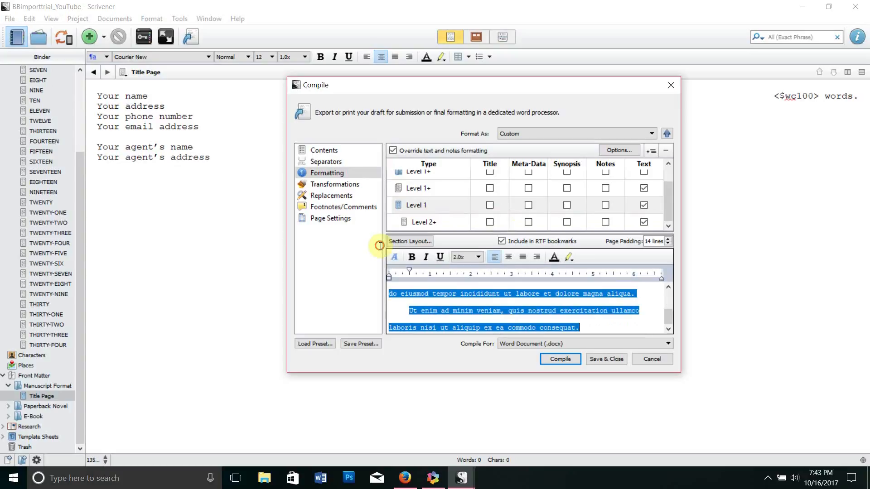
pyautogui.click(394, 256)
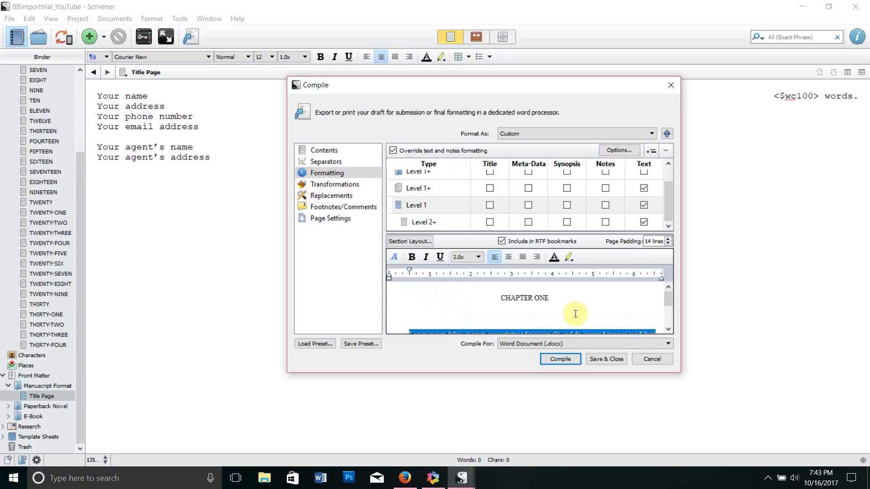
pyautogui.click(416, 205)
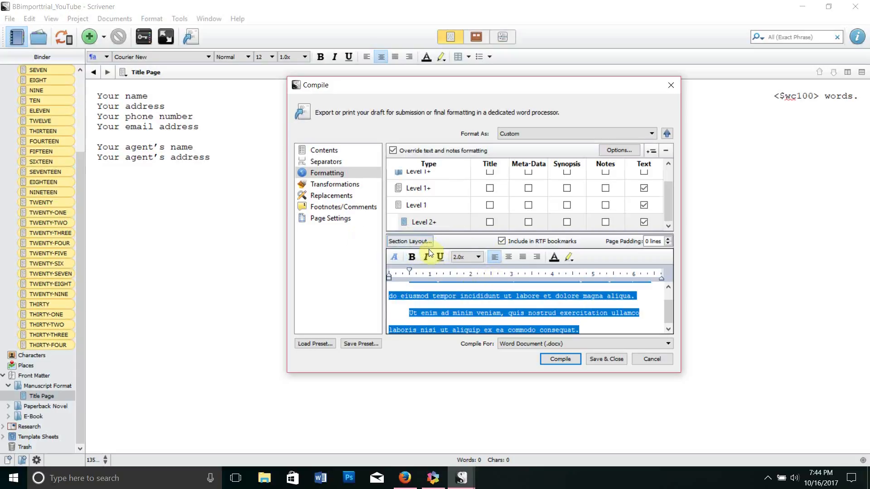
pyautogui.click(394, 256)
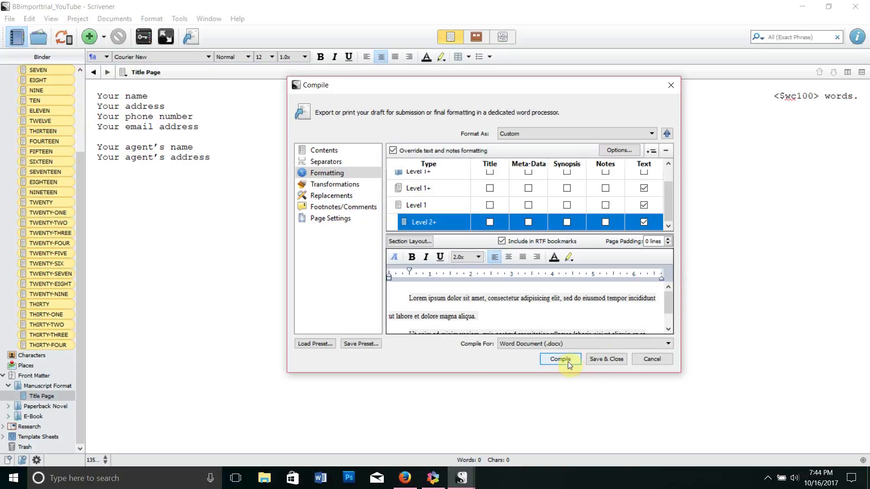
pyautogui.moveTo(604, 362)
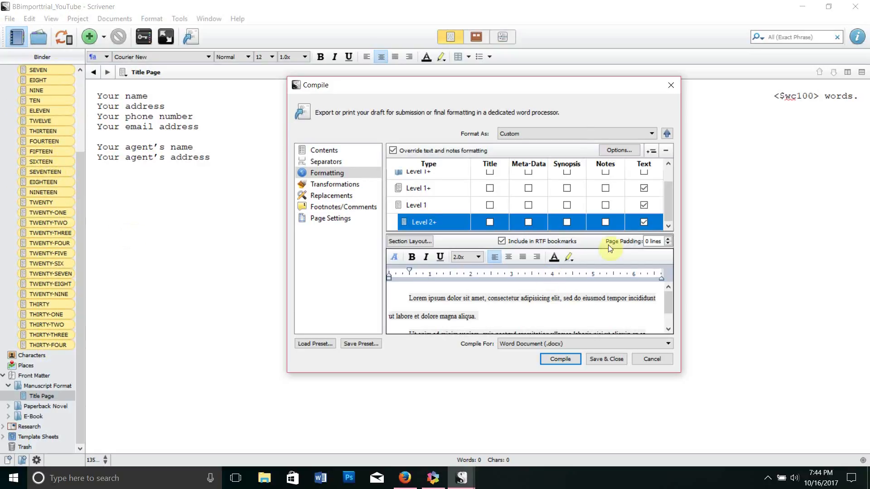
pyautogui.moveTo(506, 274)
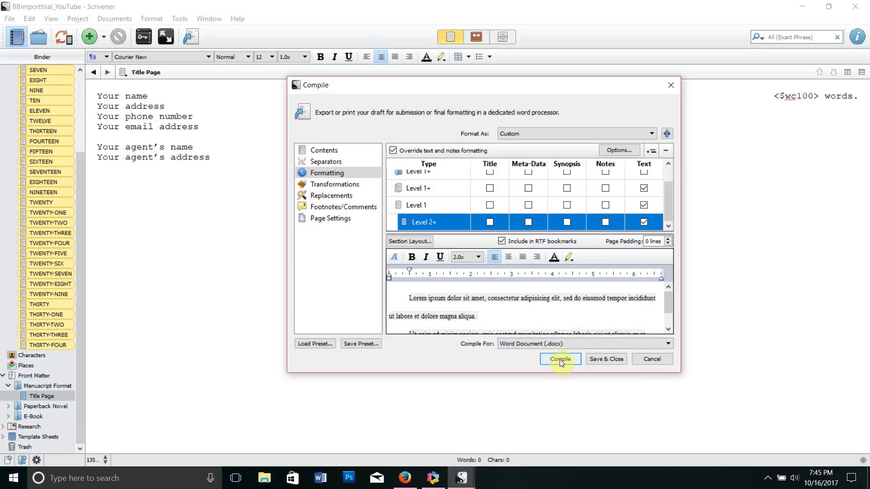
pyautogui.moveTo(570, 372)
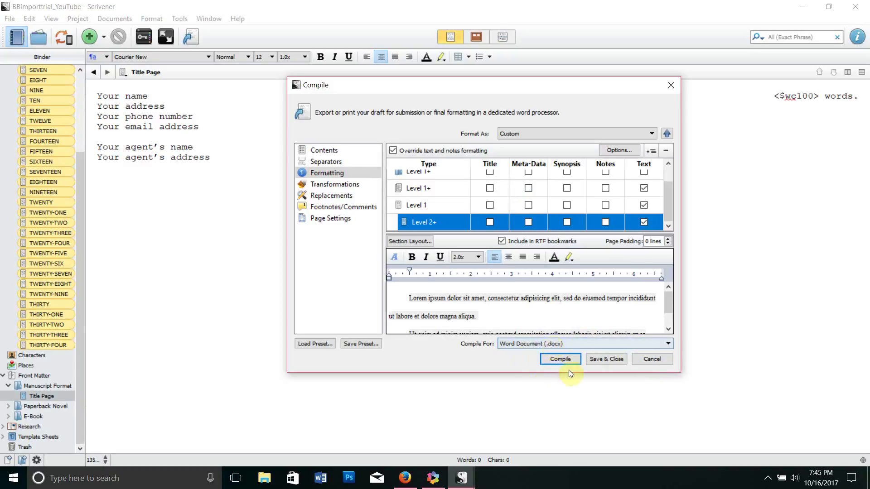
pyautogui.moveTo(492, 282)
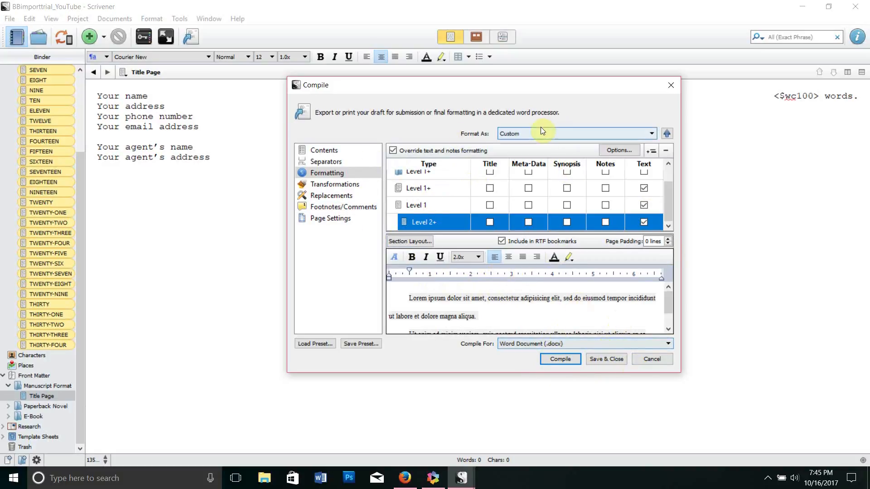
# In Contents, add Manuscript Format > Title Page as front matter ahead of Chapter and ONE.
pyautogui.click(324, 149)
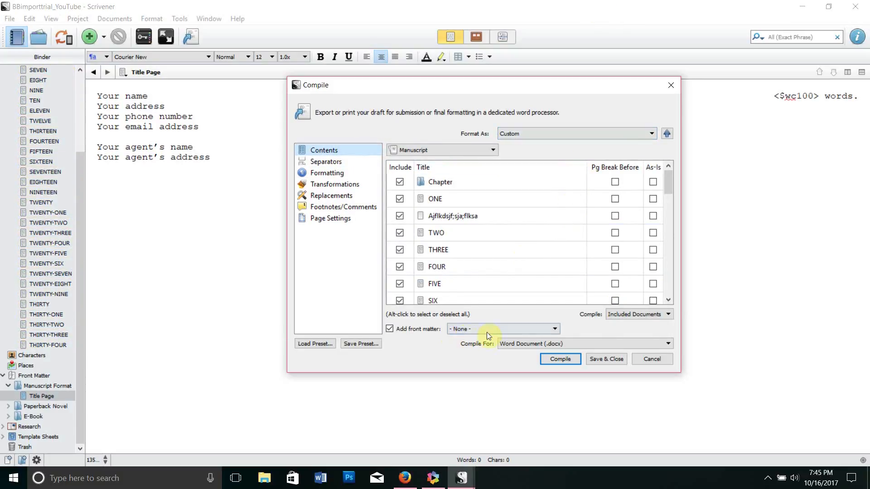
pyautogui.click(582, 344)
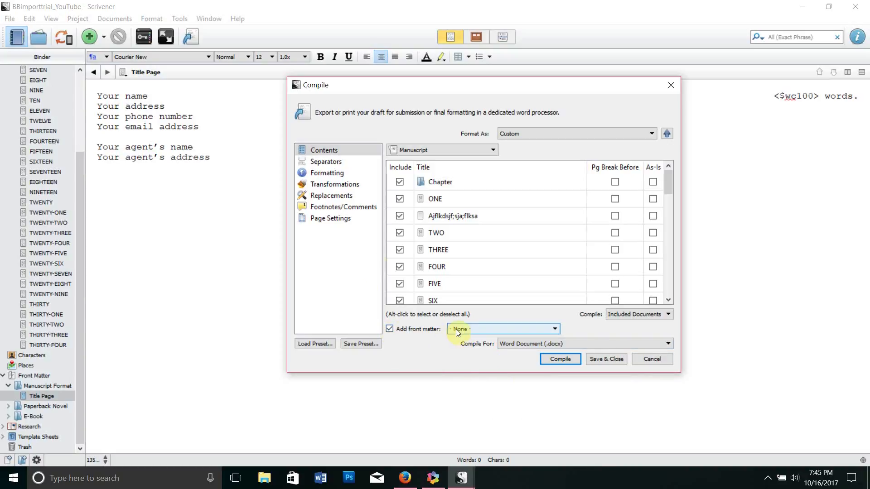
pyautogui.click(502, 328)
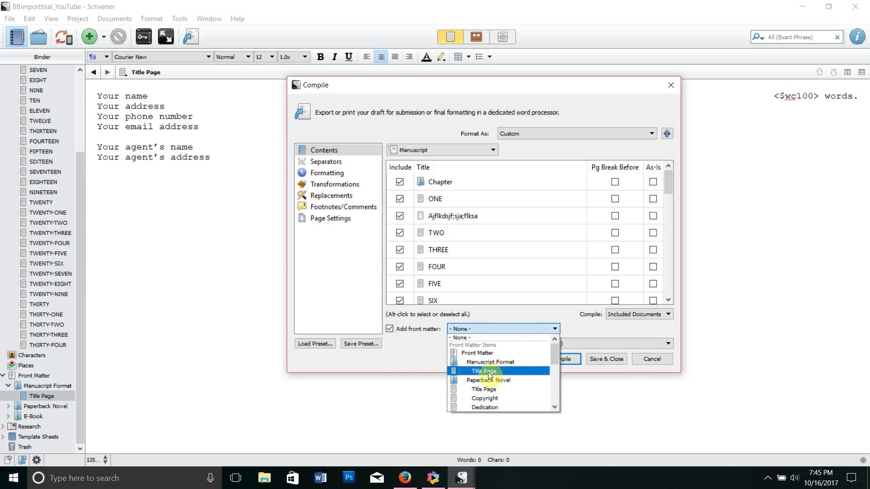
pyautogui.click(482, 371)
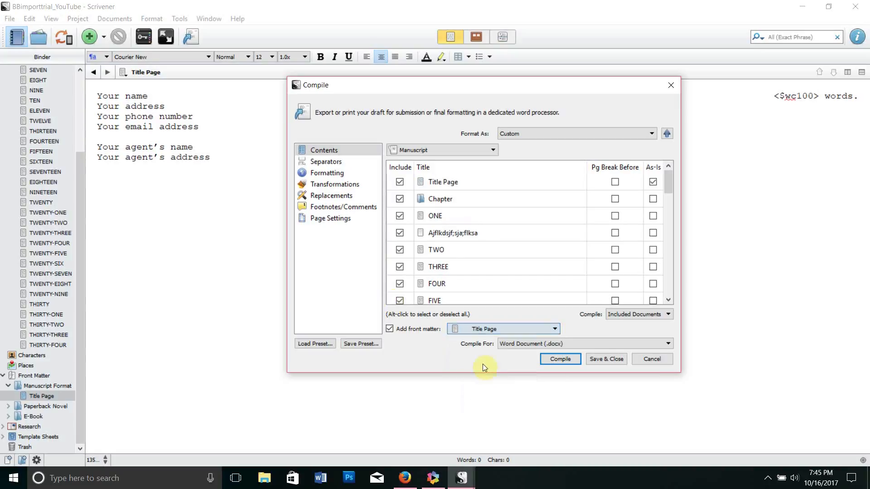